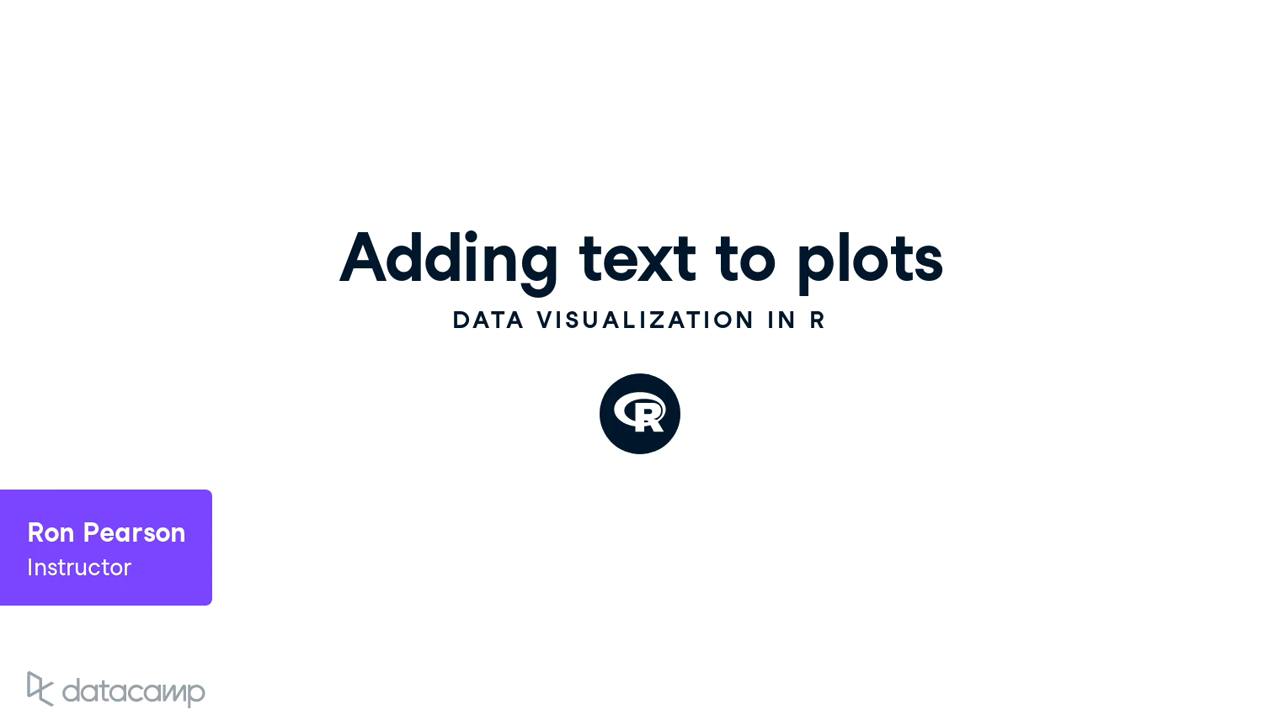
Advance to the 'Explanatory text' slide on axis labels, titles, legends and plot text.
{"action": "key", "text": "Right"}
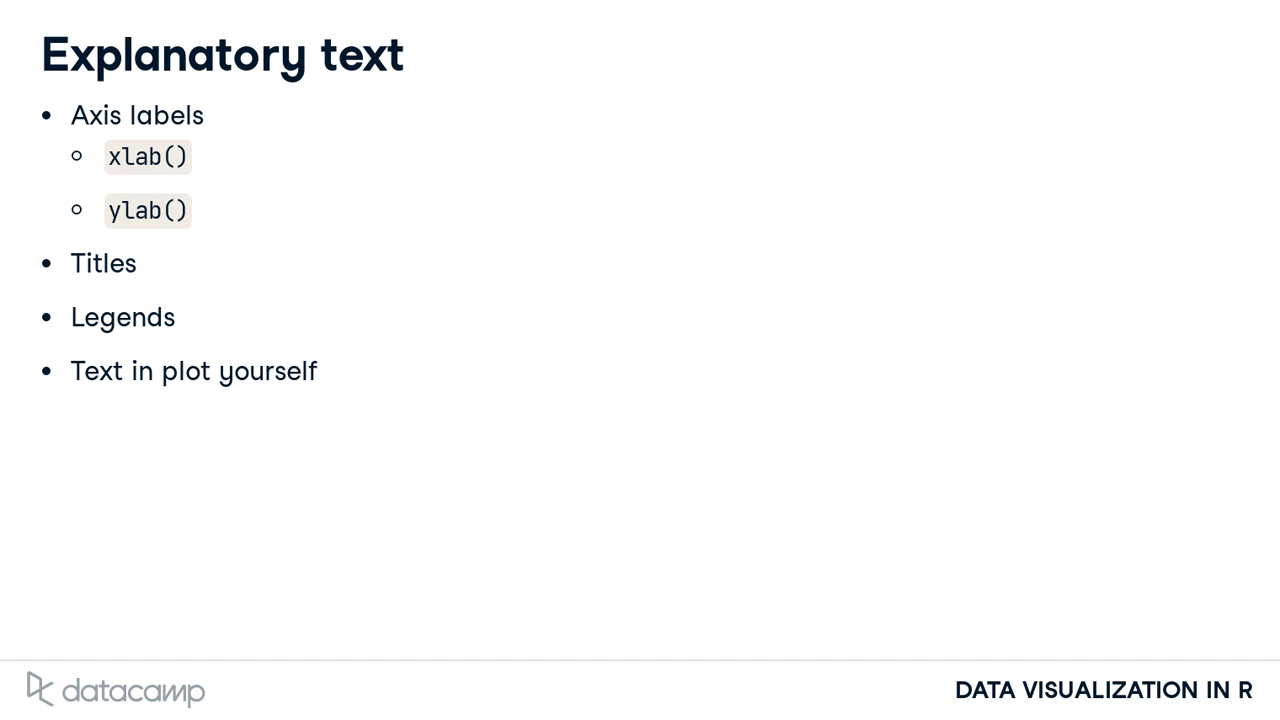
Advance through 'Overriding default titles' to 'The text() function' slide with justified labels.
{"action": "key", "text": "Right"}
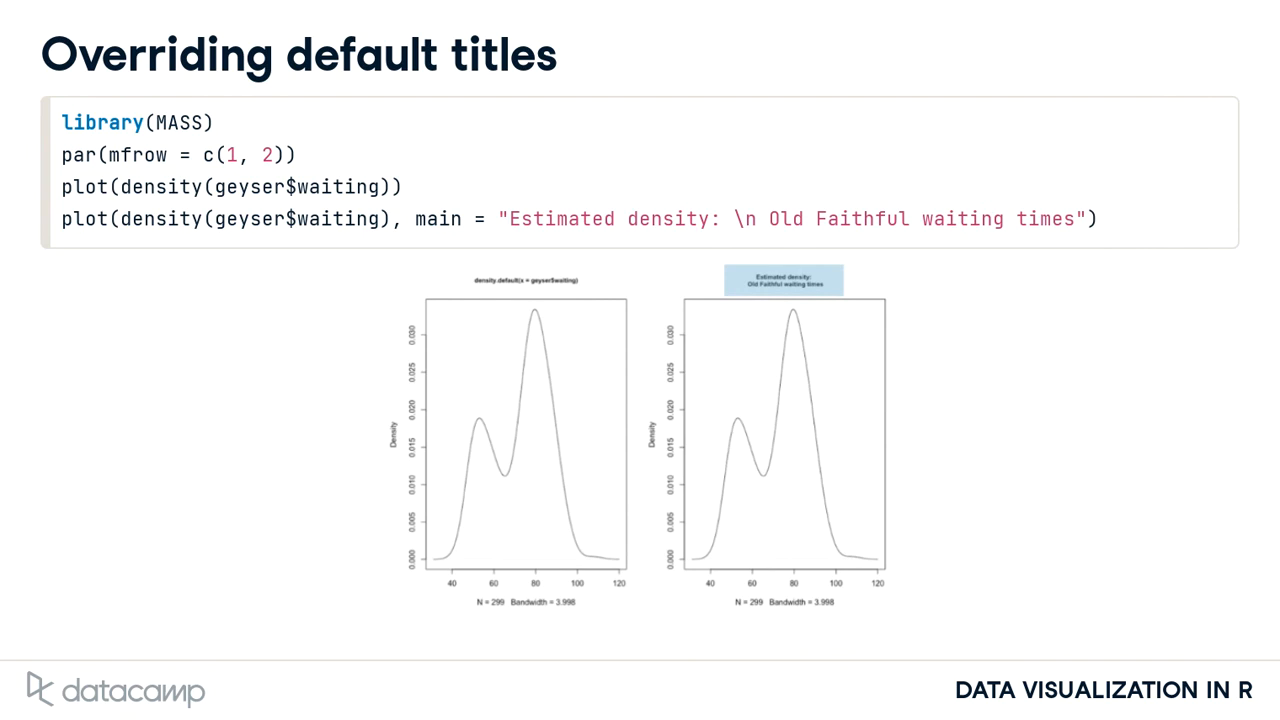
{"action": "key", "text": "Right"}
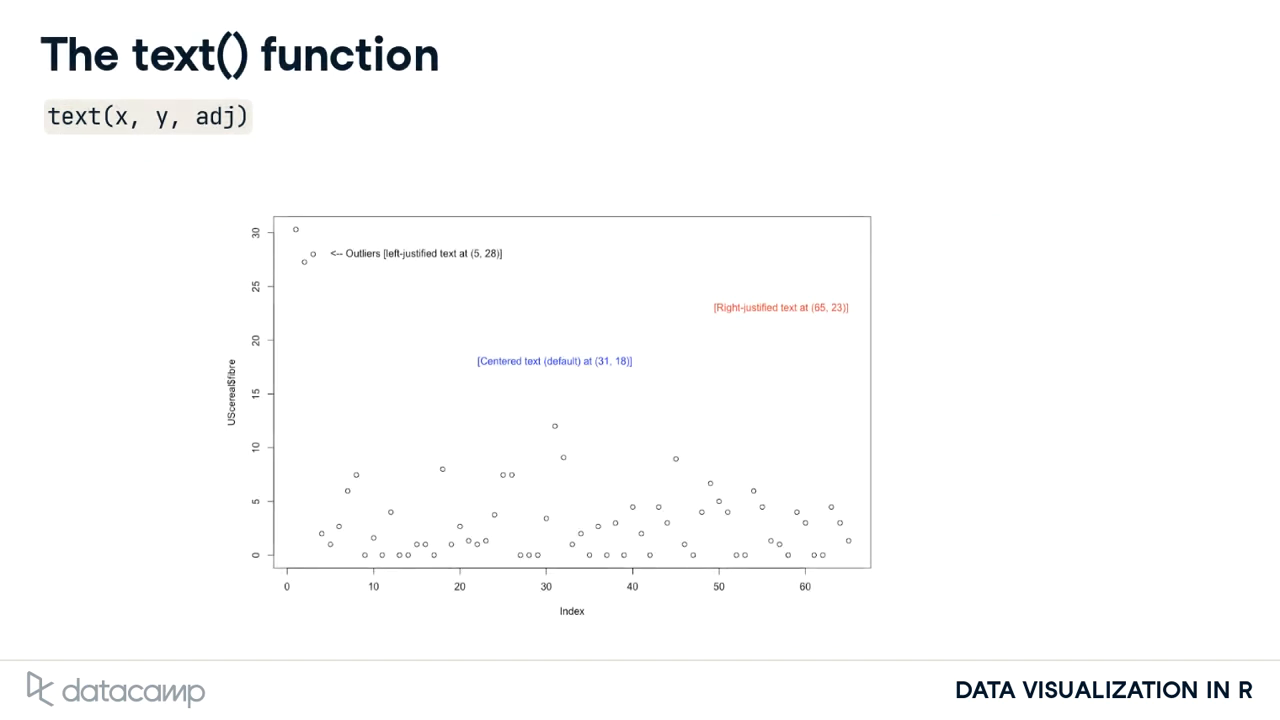